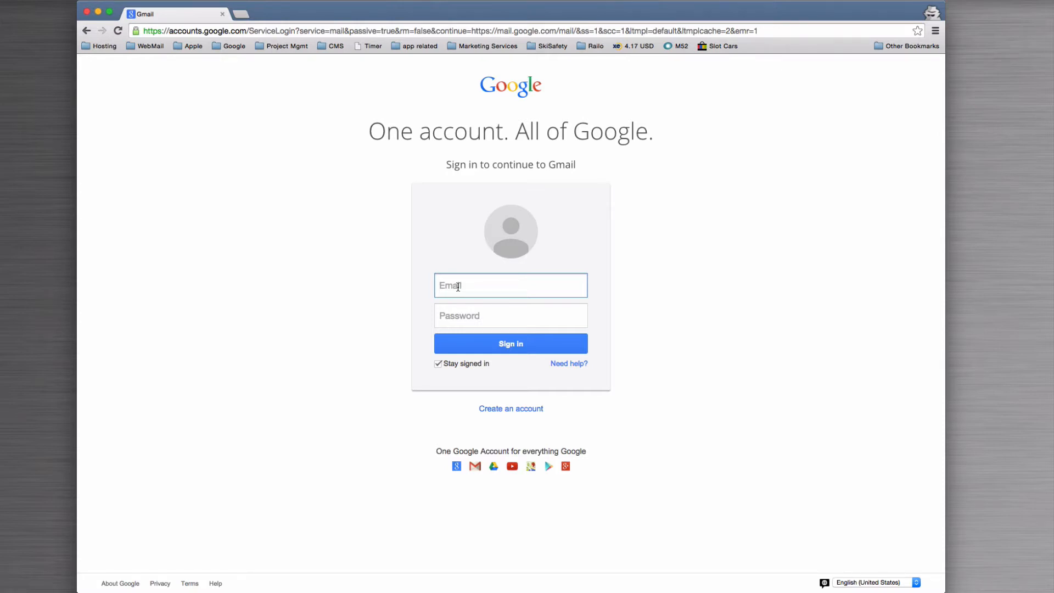
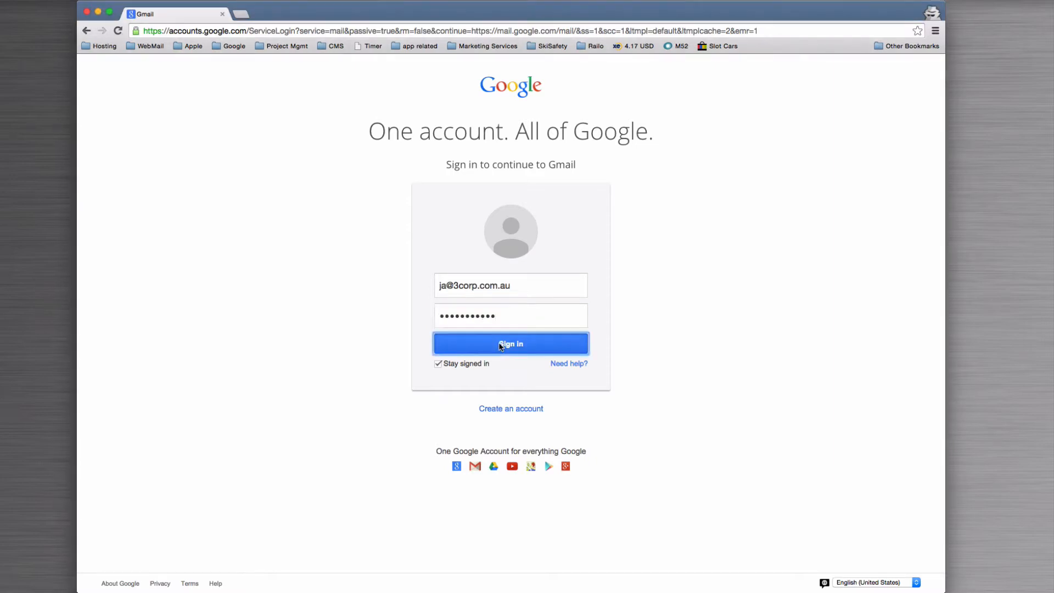
left_click(510, 343)
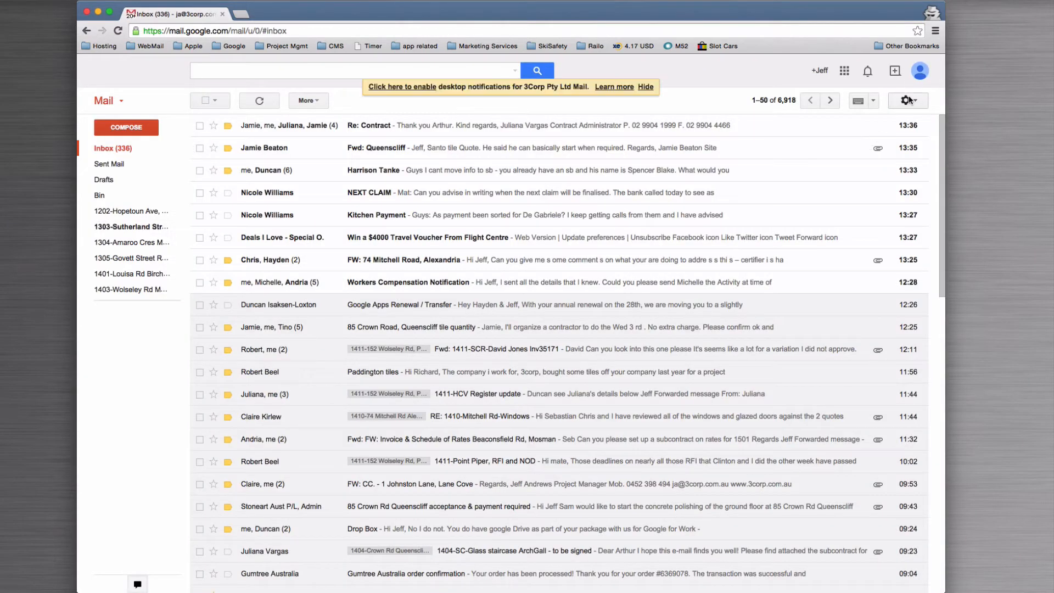
Step: Open the Google Admin console in a second tab beside the Gmail inbox
left_click(895, 71)
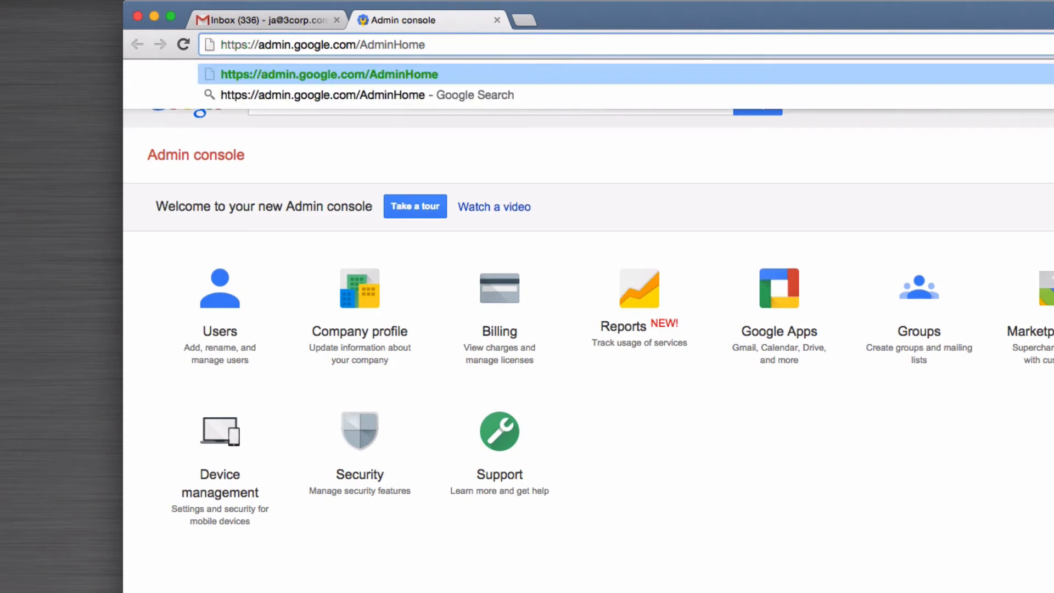
Step: Append /TransferToken to the admin.google.com address to generate a transfer token
type("/Trans")
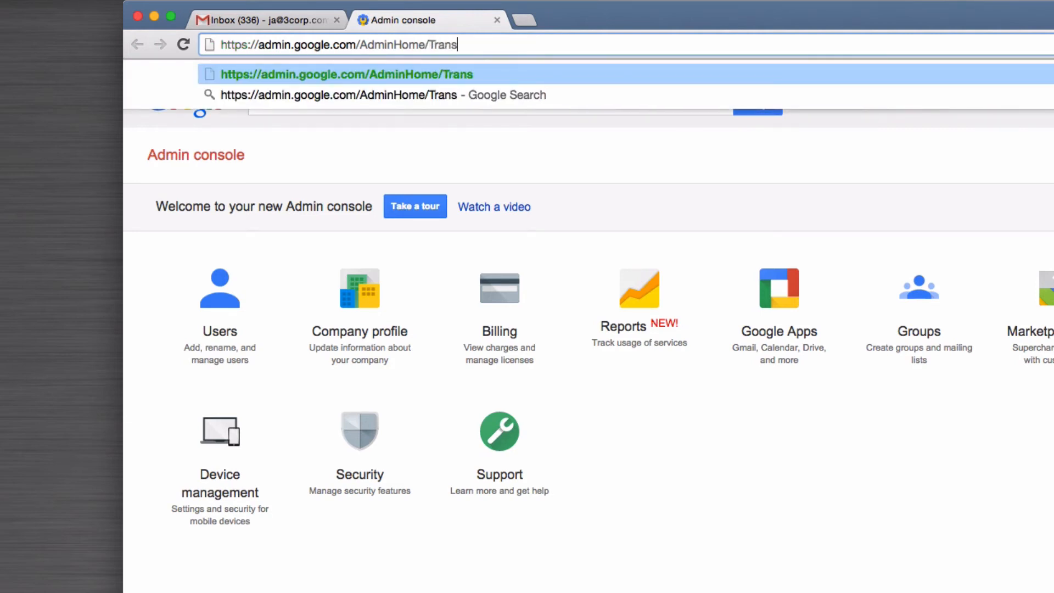
type("ferToken:")
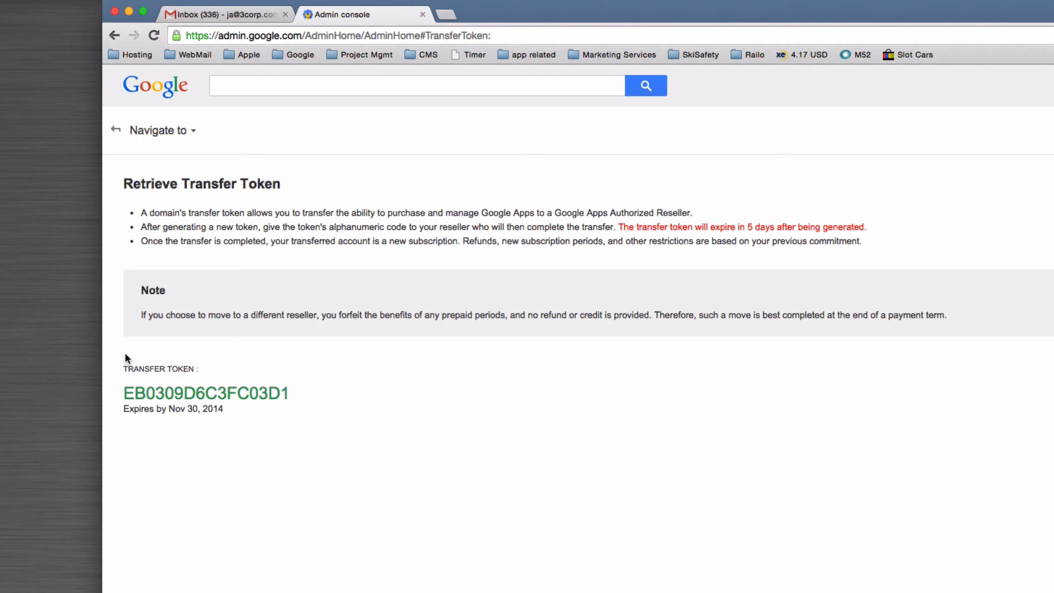
mouse_move(126, 368)
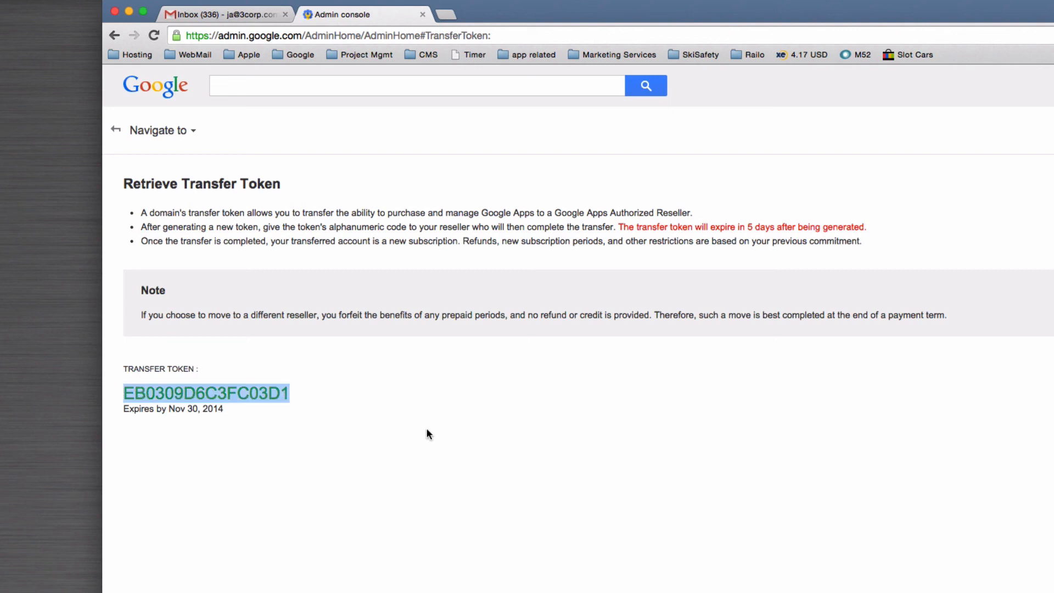
mouse_move(336, 422)
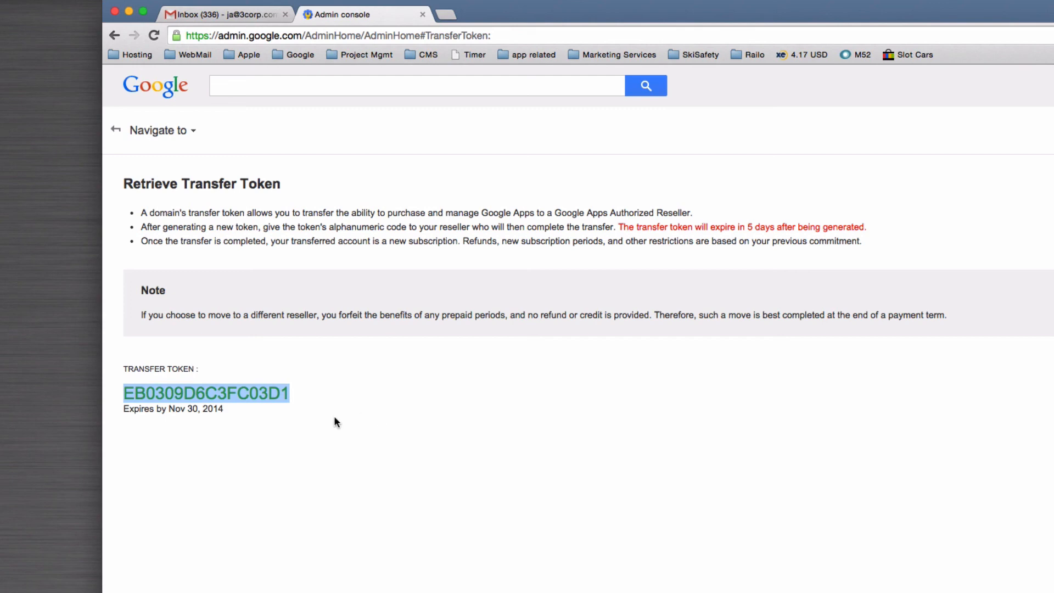